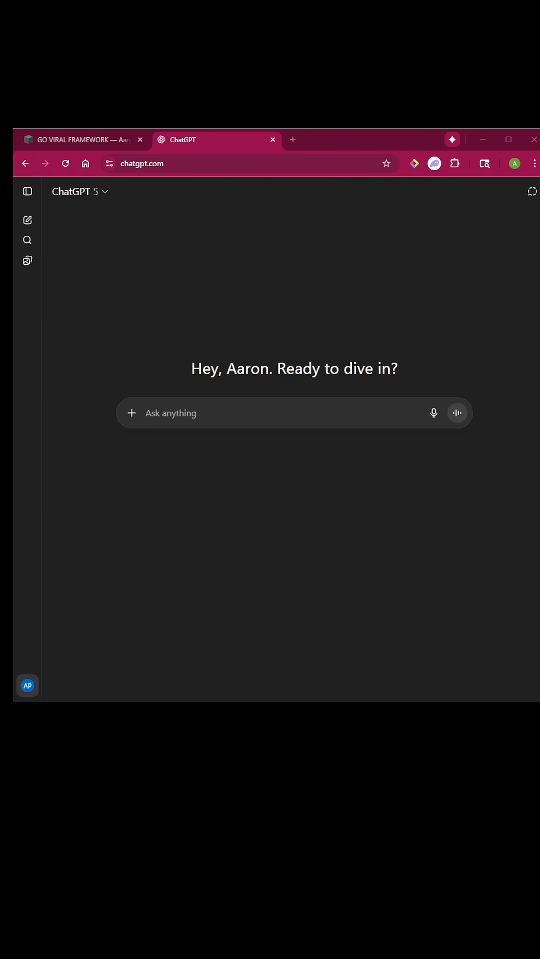
# Open Settings from the profile avatar menu in the new chat.
pyautogui.click(28, 686)
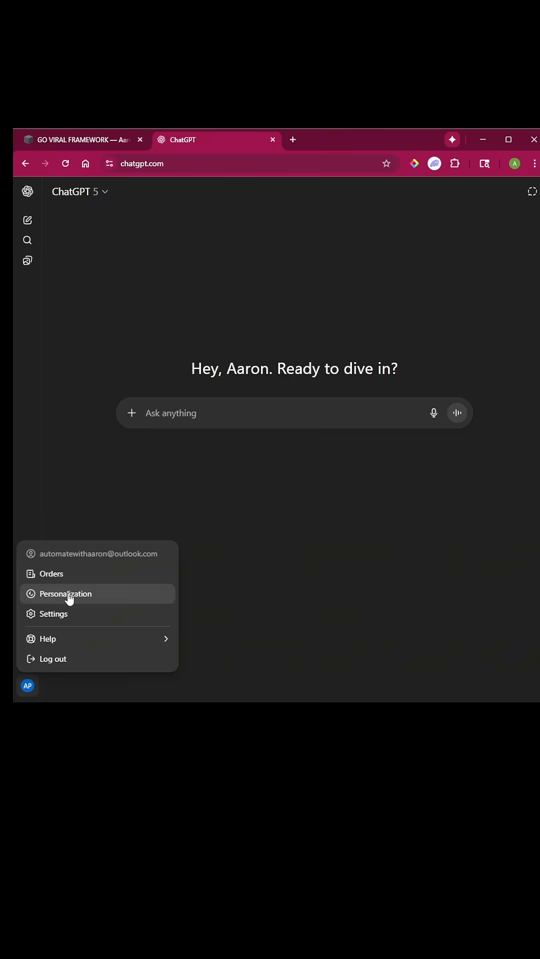
pyautogui.click(53, 614)
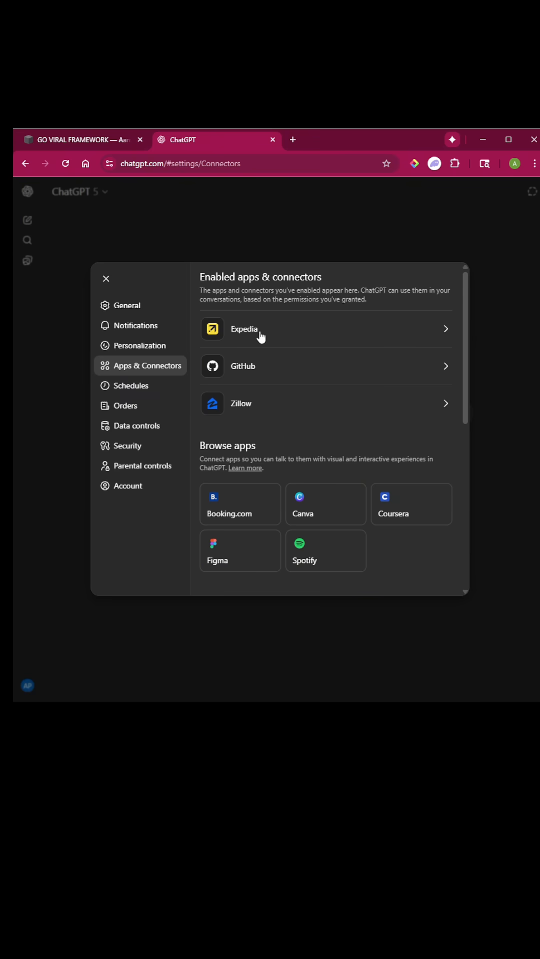
pyautogui.moveTo(255, 404)
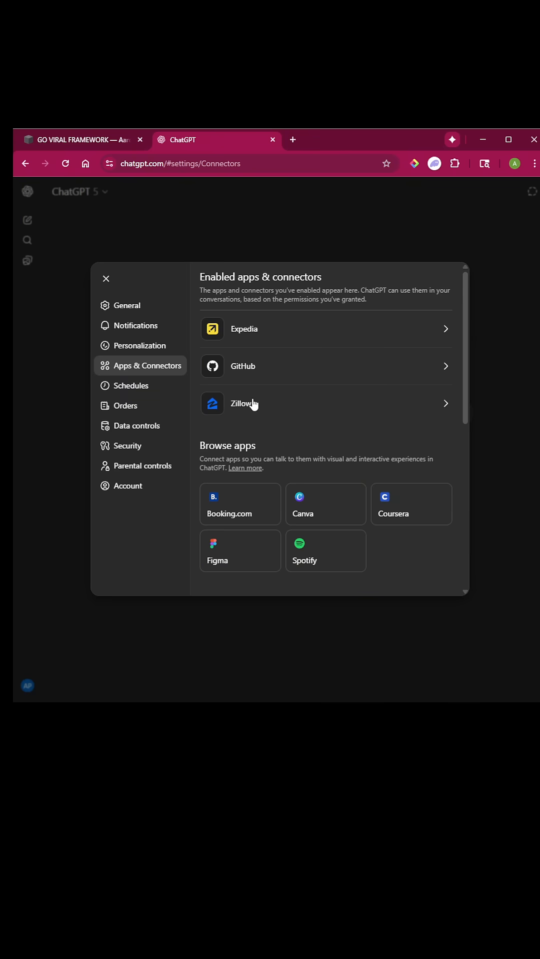
# Check Expedia in the Apps & Connectors list, then close settings.
pyautogui.scroll(-3)
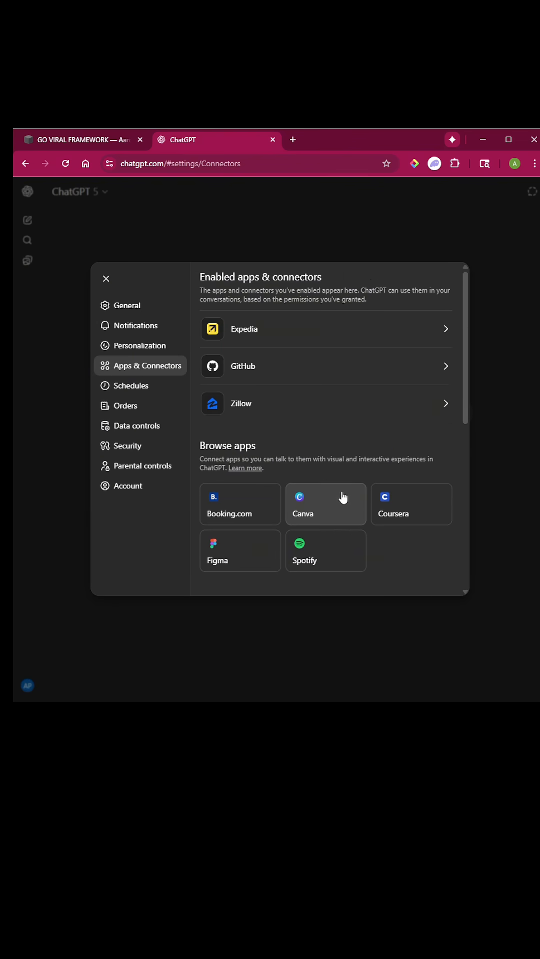
pyautogui.moveTo(266, 359)
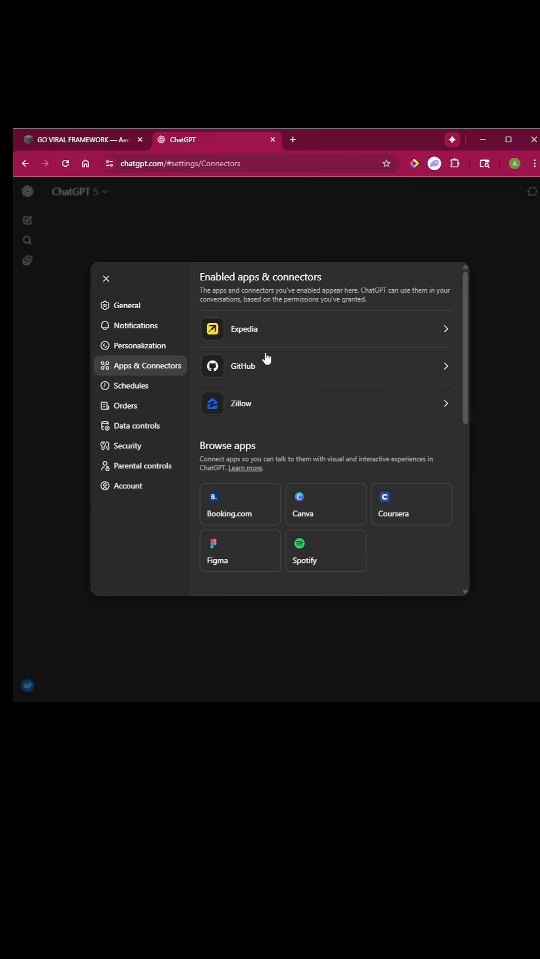
pyautogui.click(106, 279)
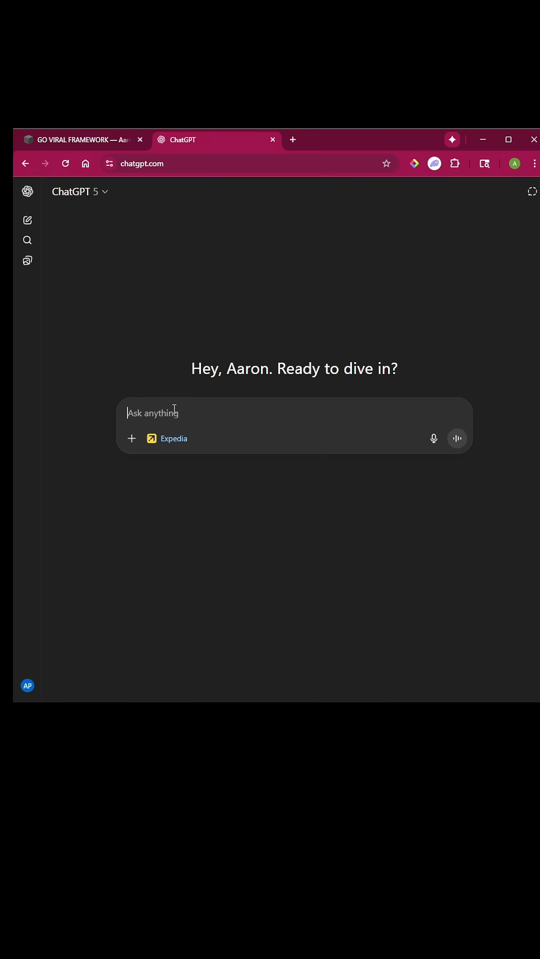
# Type 'Find me the cheapest flight from Seattle to Toronto, Canada for the MLB playoff game'.
pyautogui.write('Find me the cheapest flight from Seattle to Toronto, Canada for the MLB playoff game today')
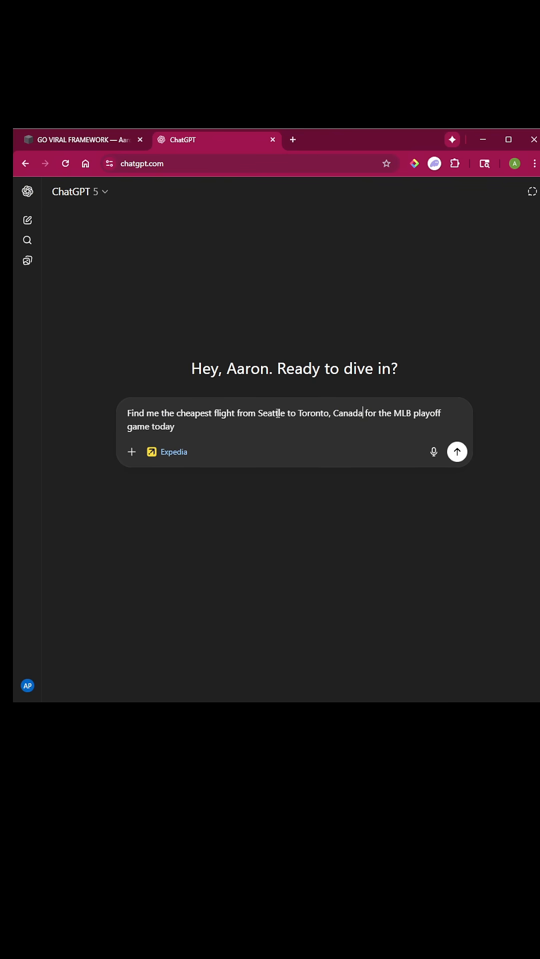
pyautogui.moveTo(238, 443)
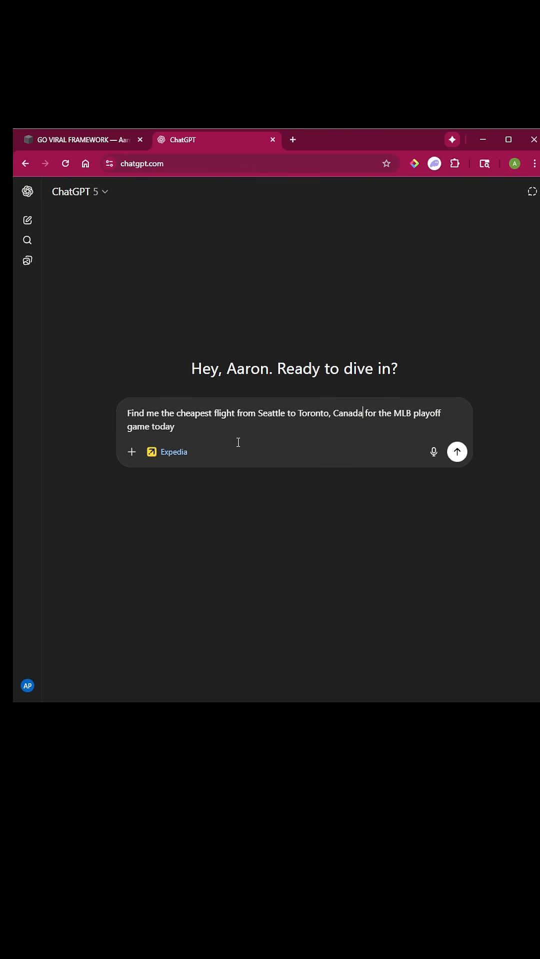
# Send the request and book the $528 American Airlines flight on Expedia.
pyautogui.click(457, 452)
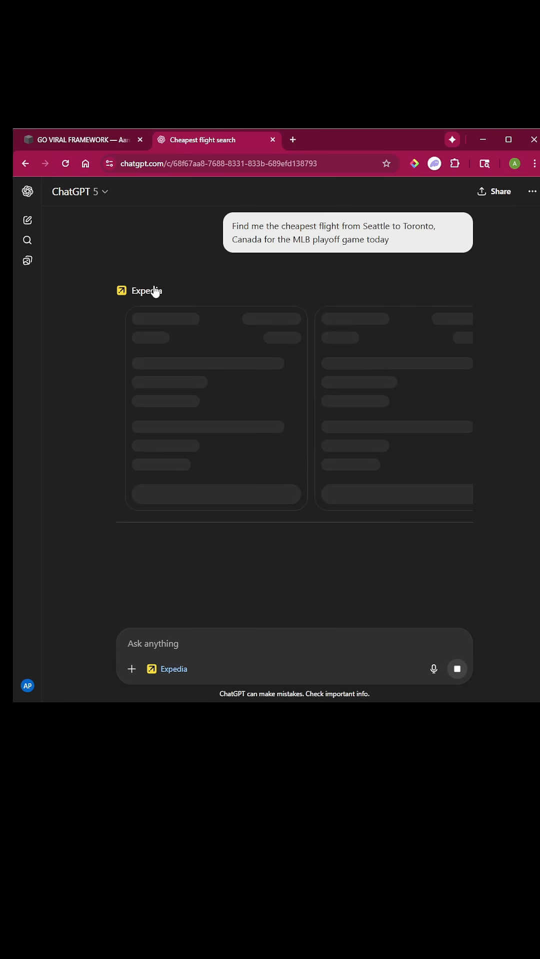
pyautogui.moveTo(318, 414)
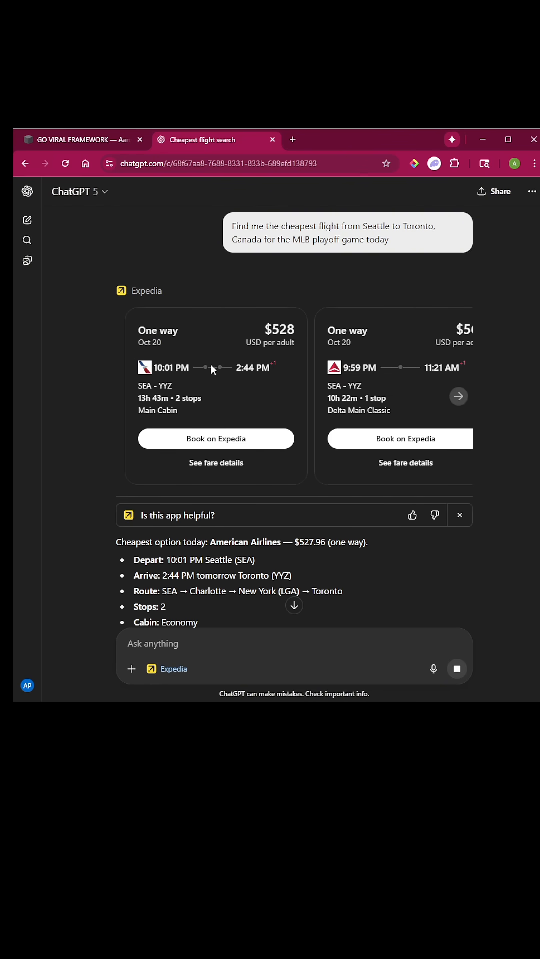
pyautogui.moveTo(240, 335)
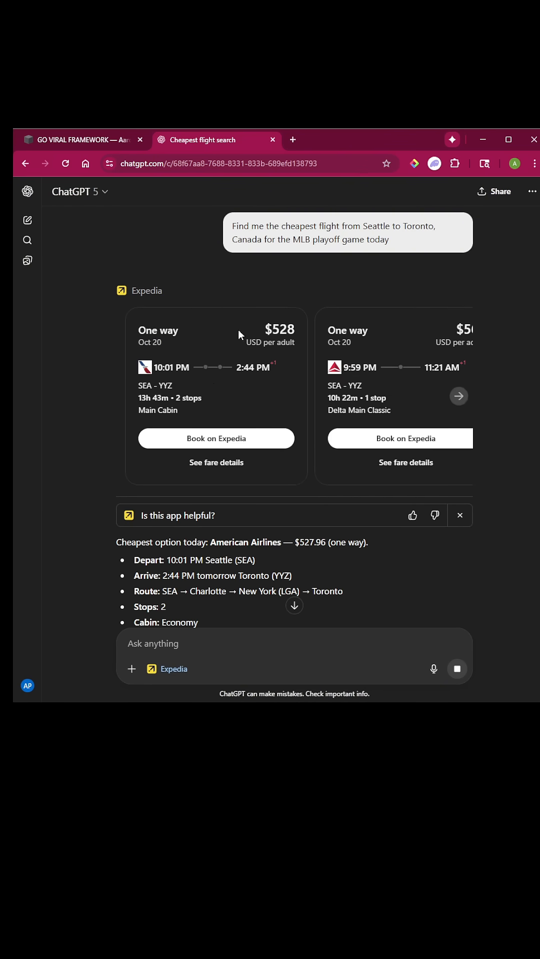
pyautogui.moveTo(339, 384)
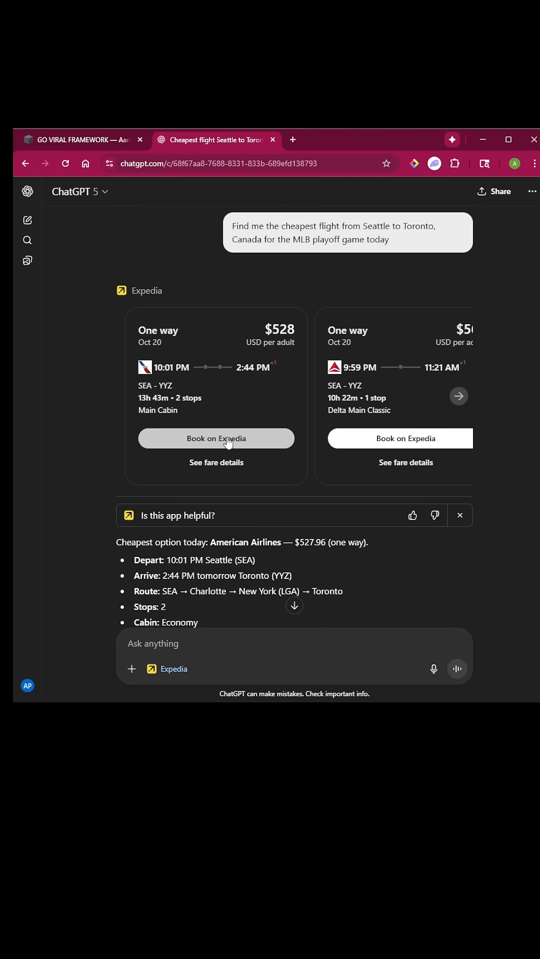
pyautogui.click(216, 438)
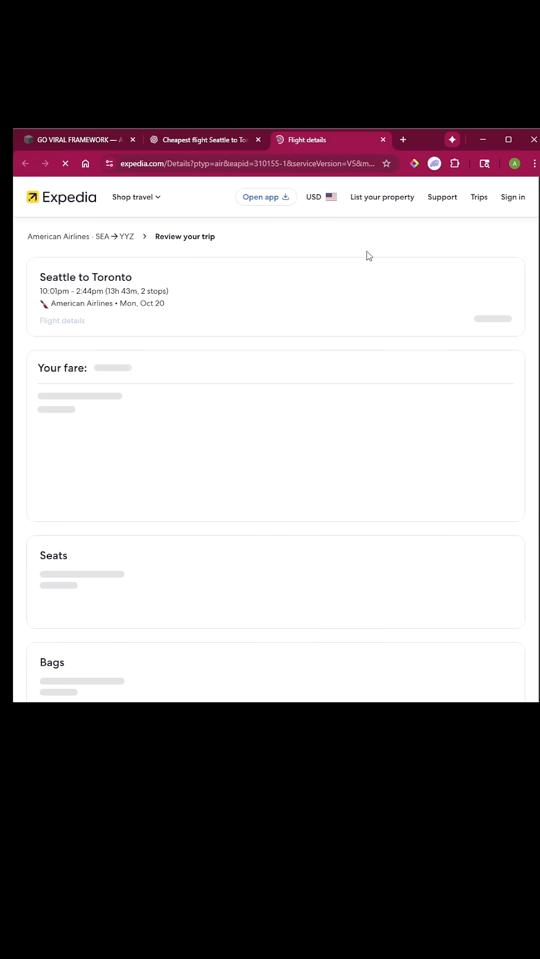